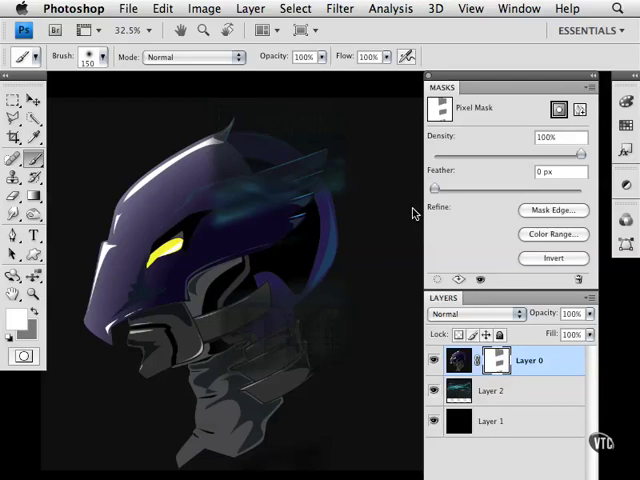
pyautogui.moveTo(436, 228)
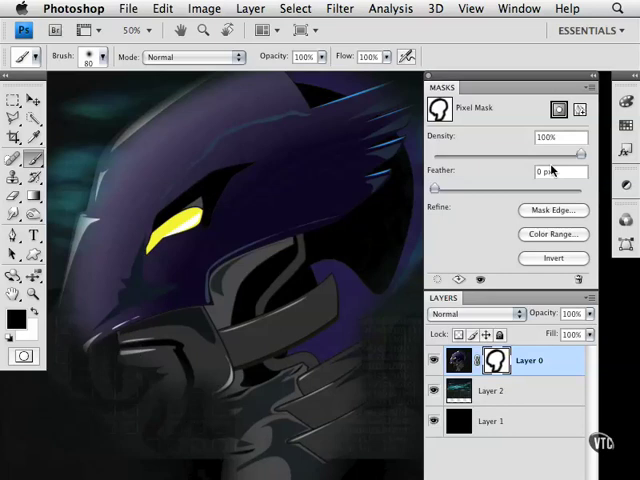
pyautogui.moveTo(112, 340)
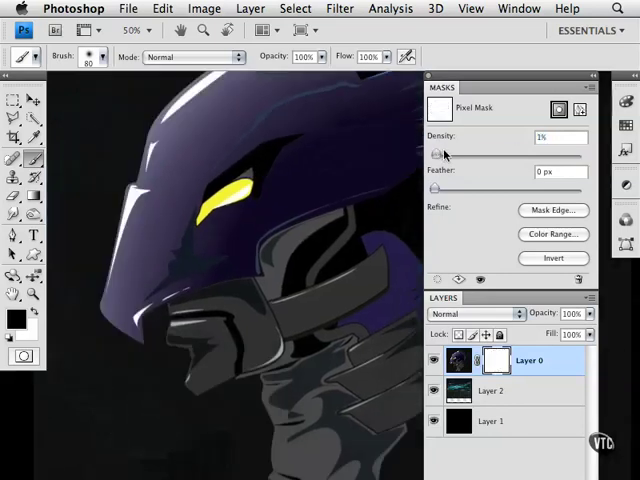
# Sweep the mask Density slider through zero, full, a third and half, settling at 72%.
pyautogui.moveTo(440, 152); pyautogui.dragTo(434, 152)
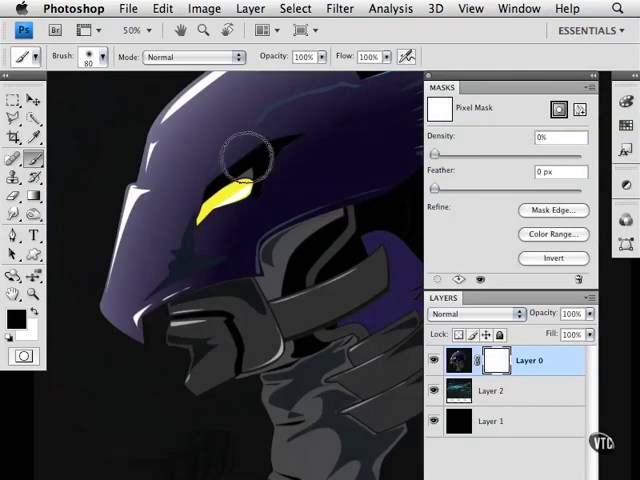
pyautogui.moveTo(436, 154); pyautogui.dragTo(458, 154)
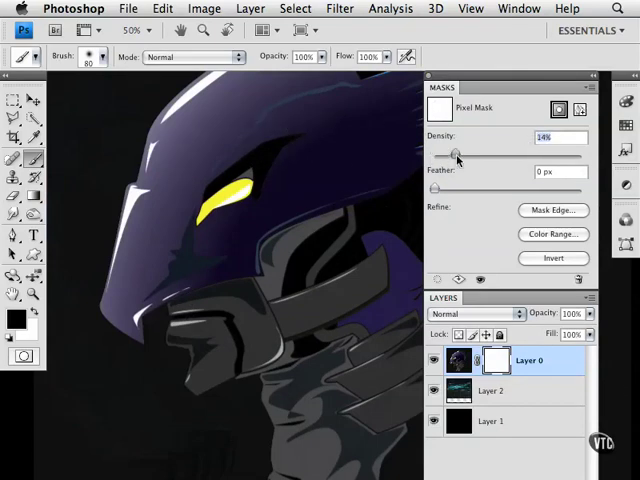
pyautogui.moveTo(458, 154); pyautogui.dragTo(484, 154)
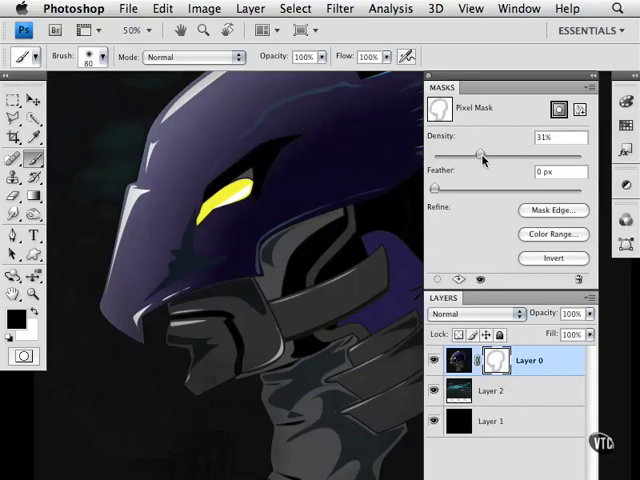
pyautogui.moveTo(480, 154); pyautogui.dragTo(510, 154)
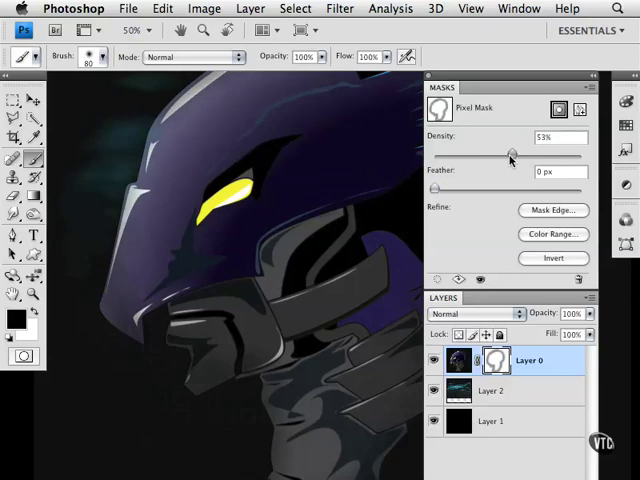
pyautogui.moveTo(508, 156); pyautogui.dragTo(516, 156)
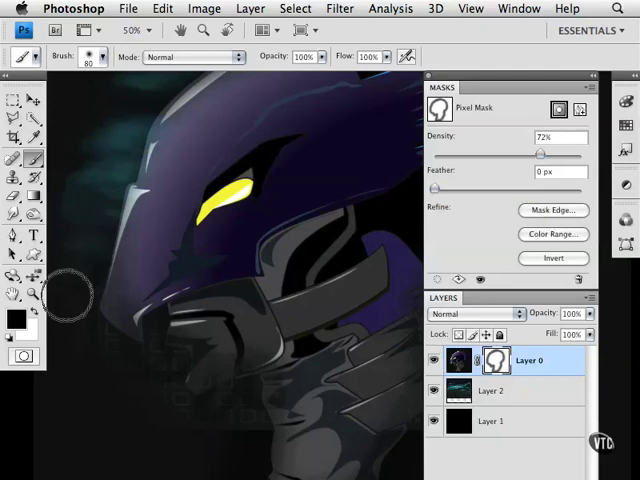
# Feather the mask edges, passing about 30 px and settling at 57 px.
pyautogui.moveTo(436, 188); pyautogui.dragTo(480, 188)
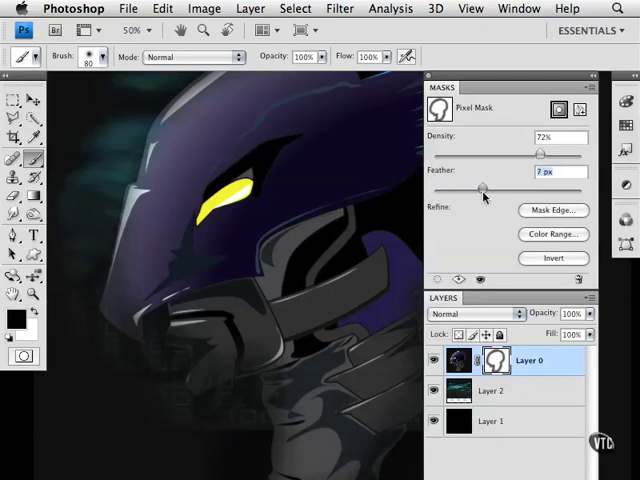
pyautogui.moveTo(480, 188); pyautogui.dragTo(538, 188)
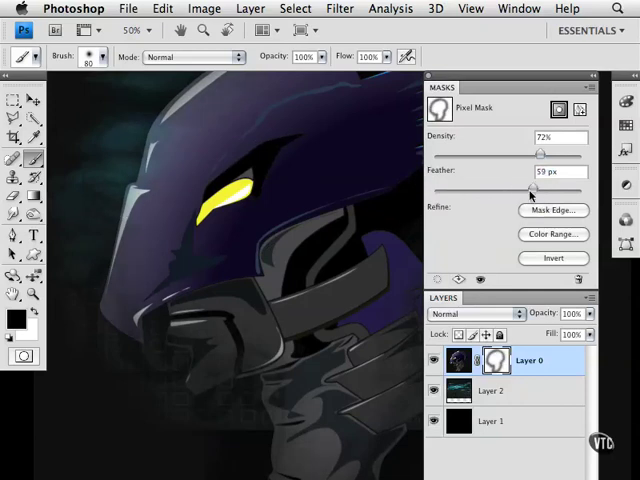
pyautogui.moveTo(536, 190); pyautogui.dragTo(510, 190)
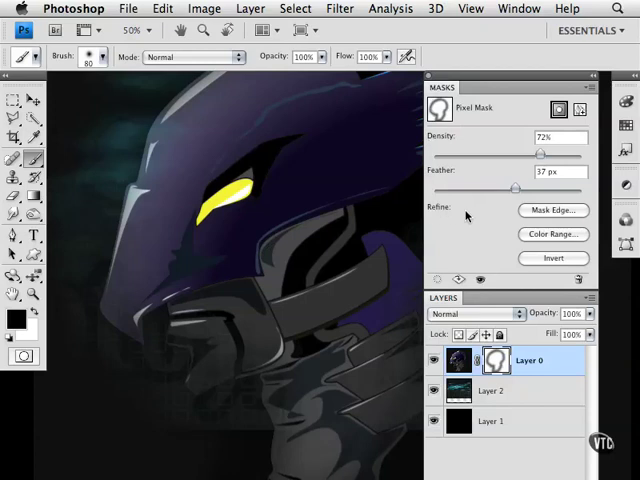
pyautogui.moveTo(502, 214)
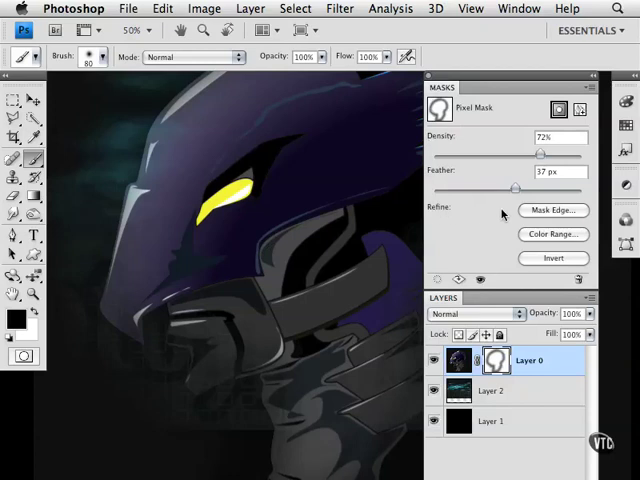
pyautogui.click(552, 210)
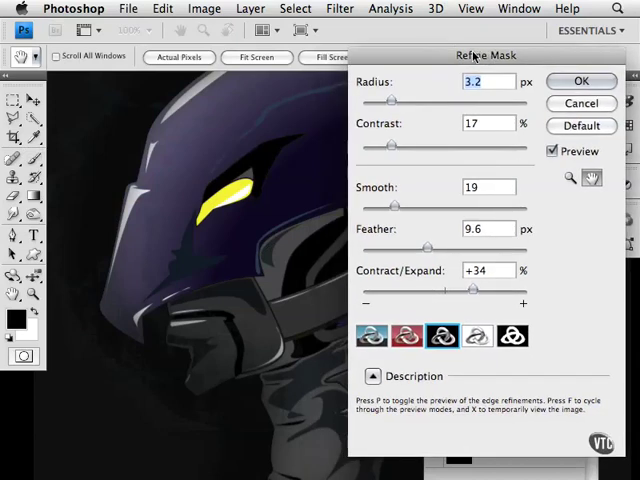
# Set Refine Mask radius 3.8 px, contrast 27%, smooth 21 and feather 12.2 px.
pyautogui.moveTo(392, 100); pyautogui.dragTo(398, 100)
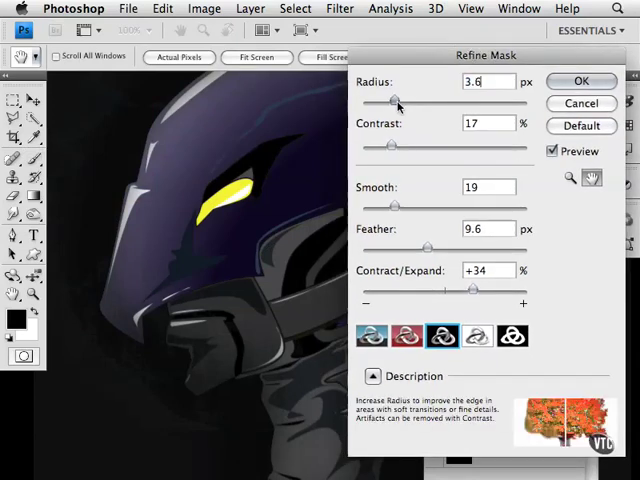
pyautogui.moveTo(396, 104); pyautogui.dragTo(436, 104)
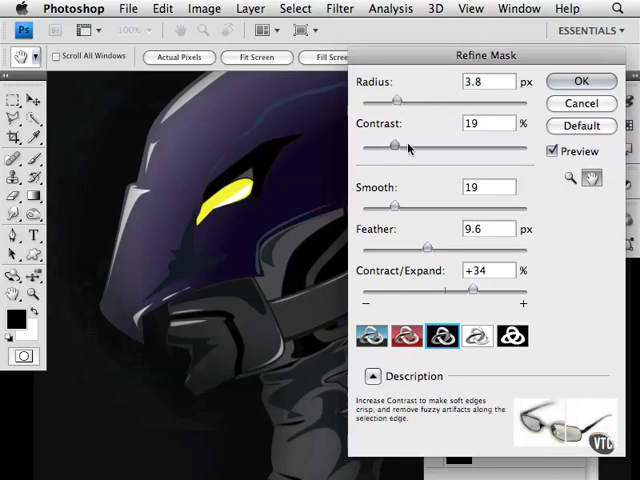
pyautogui.moveTo(392, 148); pyautogui.dragTo(404, 148)
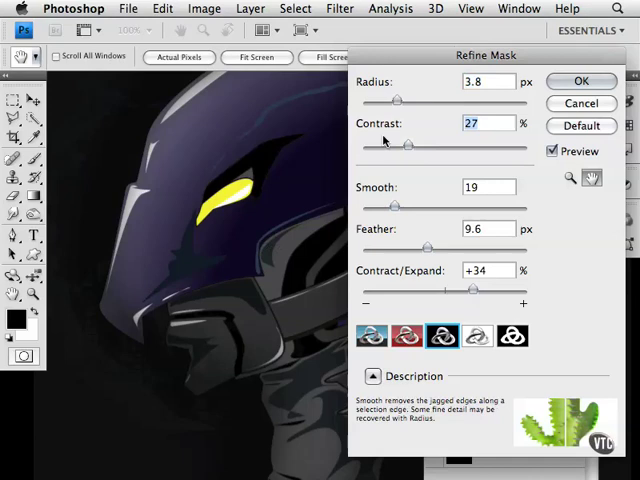
pyautogui.moveTo(378, 246)
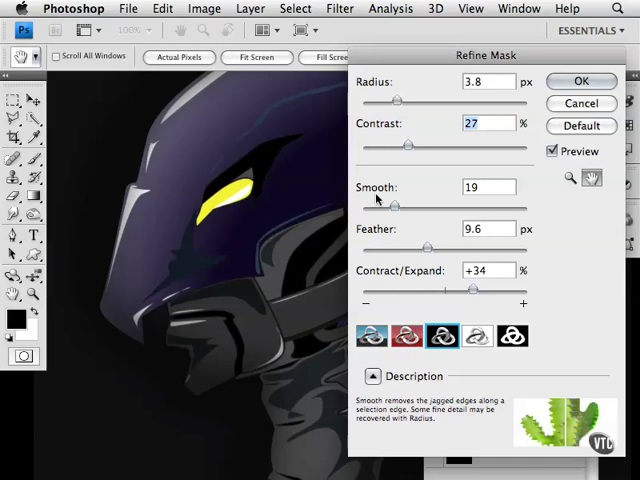
pyautogui.moveTo(392, 204); pyautogui.dragTo(422, 204)
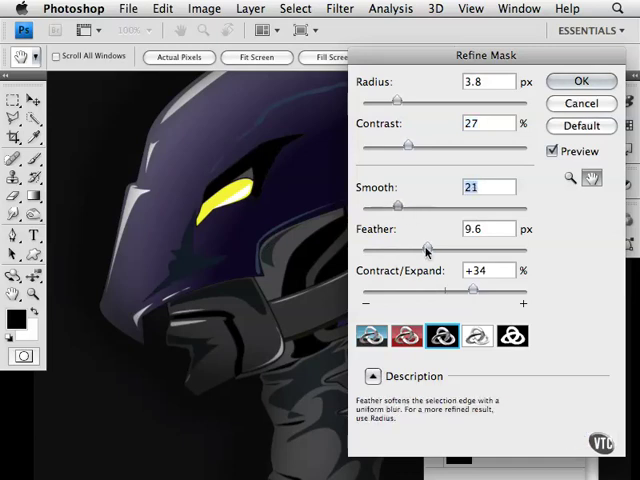
pyautogui.moveTo(428, 246); pyautogui.dragTo(404, 246)
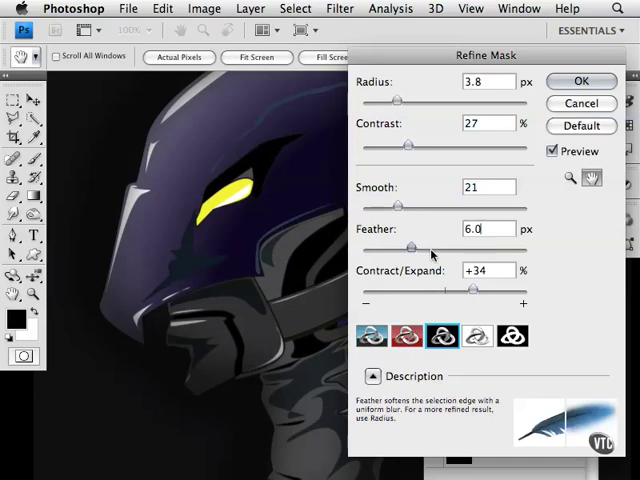
pyautogui.moveTo(404, 246); pyautogui.dragTo(430, 246)
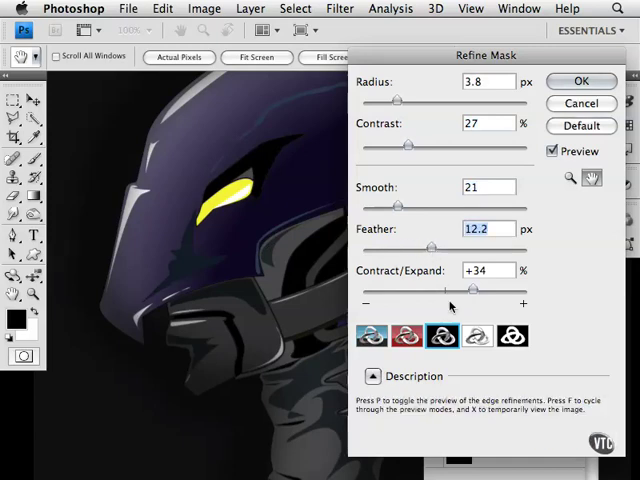
# Try several Contract/Expand contractions, ending at a slight +1% expansion.
pyautogui.moveTo(472, 288); pyautogui.dragTo(432, 288)
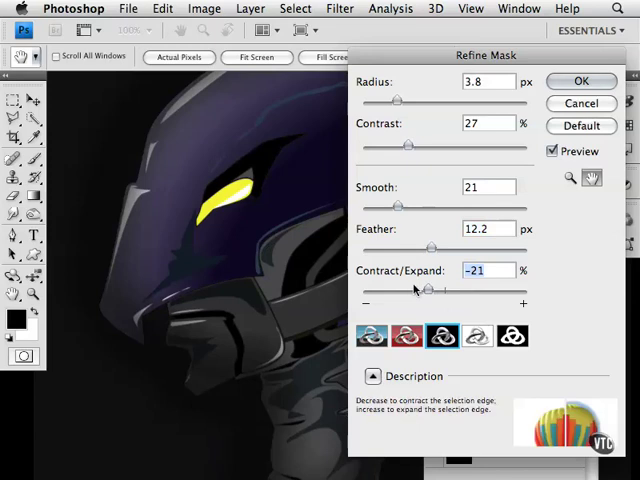
pyautogui.moveTo(428, 288); pyautogui.dragTo(368, 288)
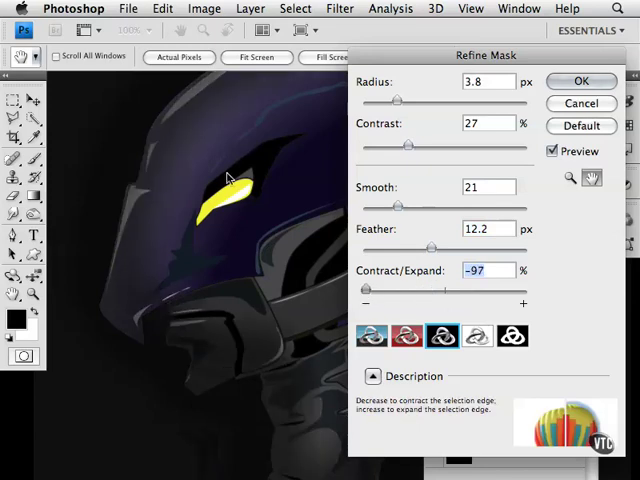
pyautogui.moveTo(368, 288); pyautogui.dragTo(404, 288)
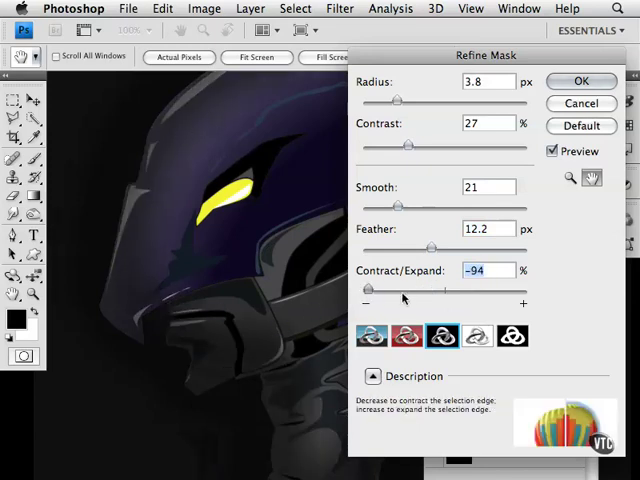
pyautogui.moveTo(378, 288); pyautogui.dragTo(424, 288)
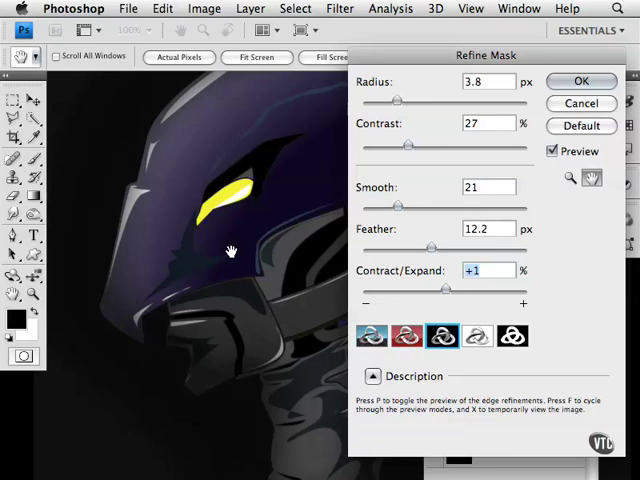
# Preview the mask as marching ants, red overlay, on black, on white and black & white.
pyautogui.click(372, 336)
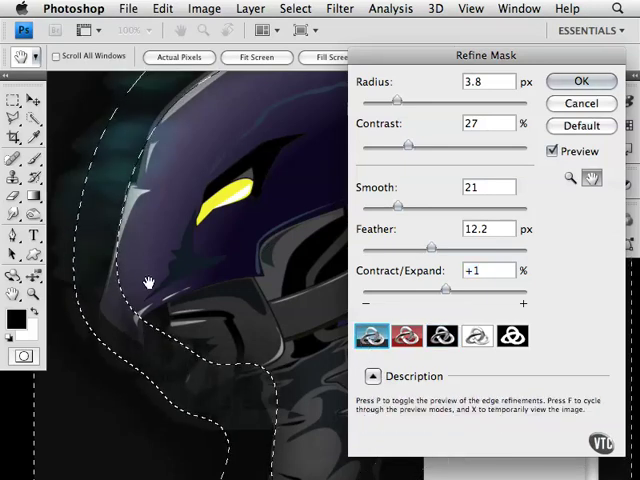
pyautogui.click(404, 336)
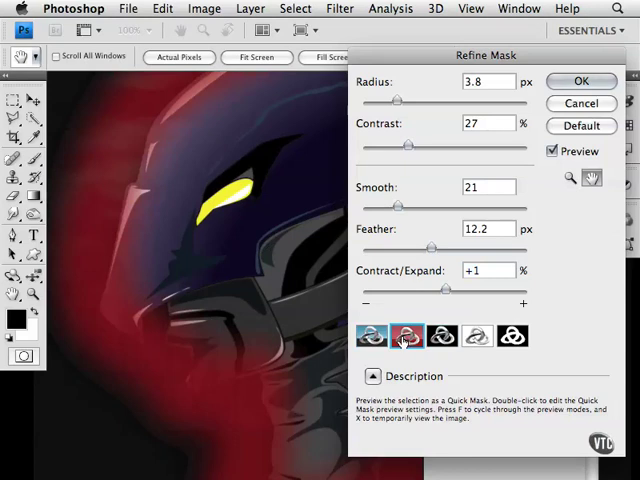
pyautogui.click(440, 336)
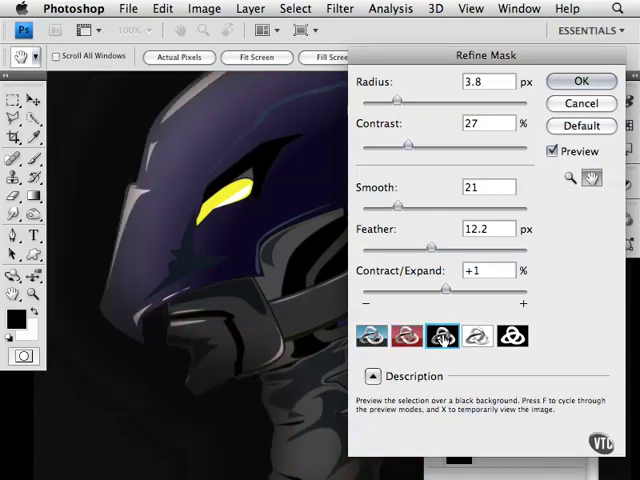
pyautogui.click(476, 336)
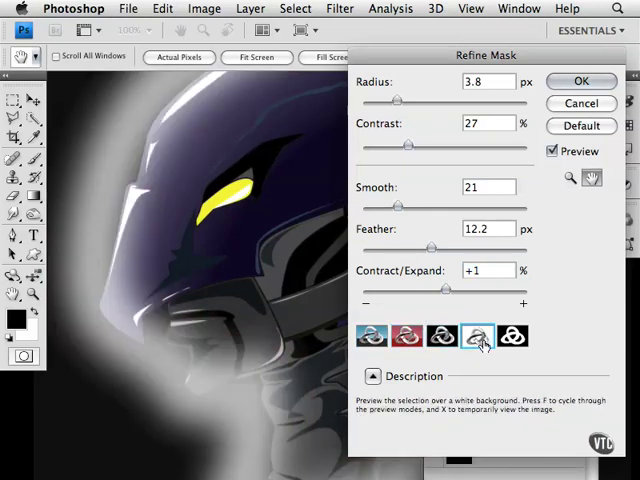
pyautogui.click(512, 336)
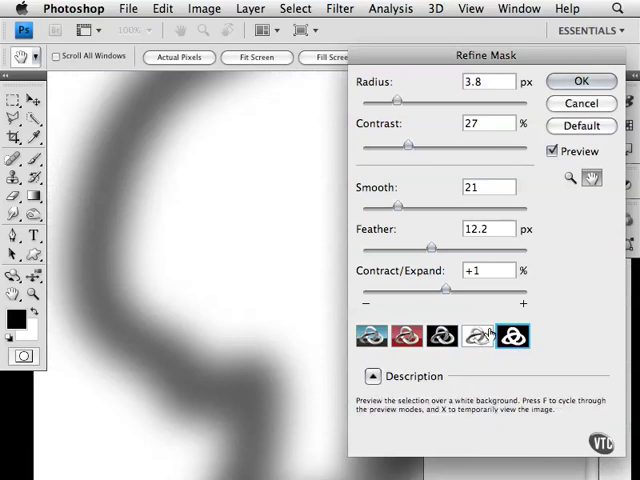
# Cycle the preview modes again from the layered image, finishing on the figure over white.
pyautogui.click(406, 336)
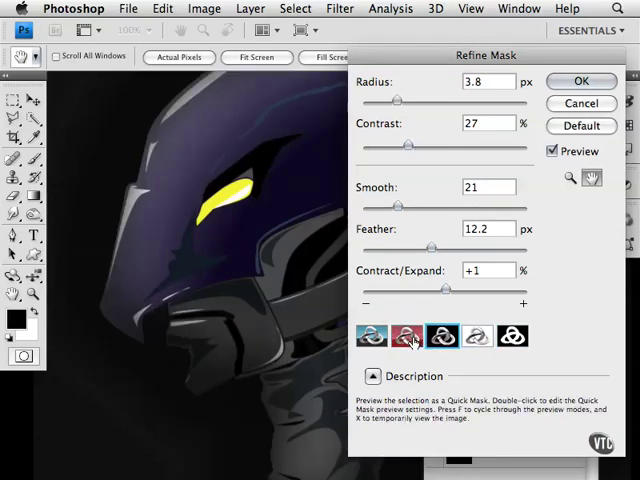
pyautogui.click(372, 336)
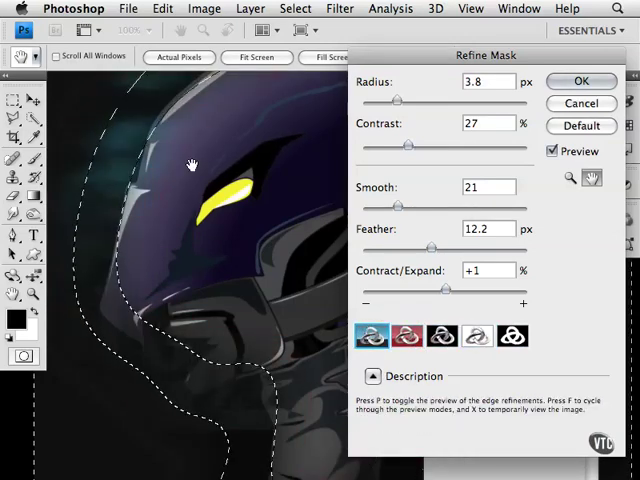
pyautogui.click(408, 336)
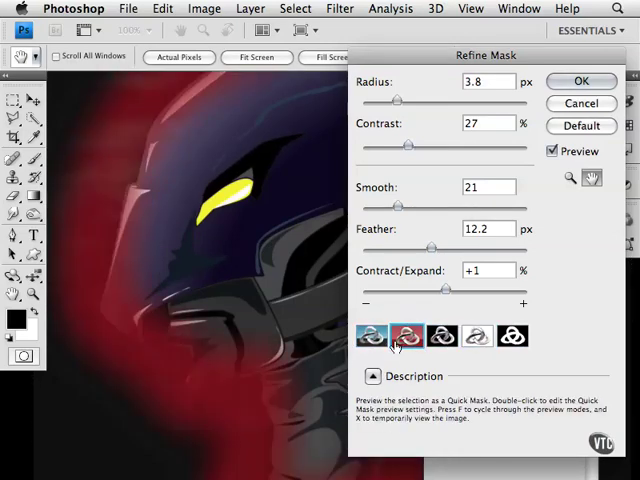
pyautogui.click(442, 336)
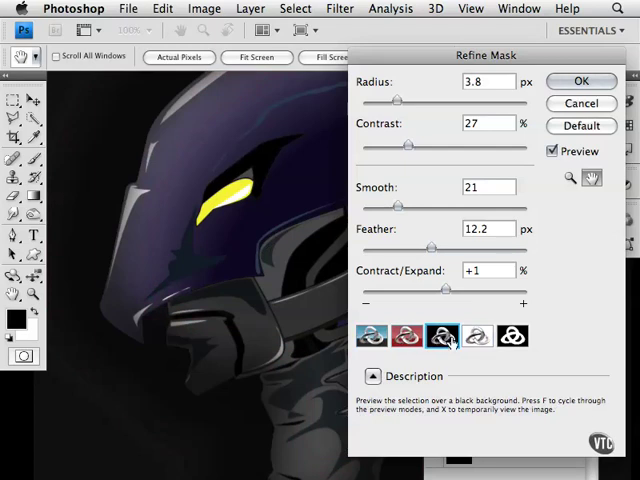
pyautogui.click(476, 336)
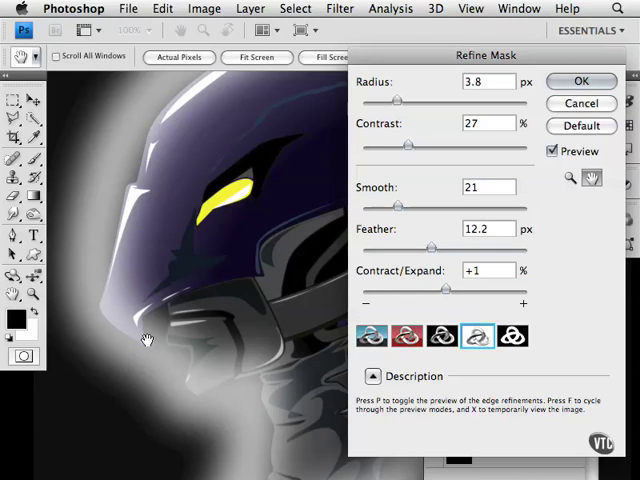
pyautogui.moveTo(198, 326)
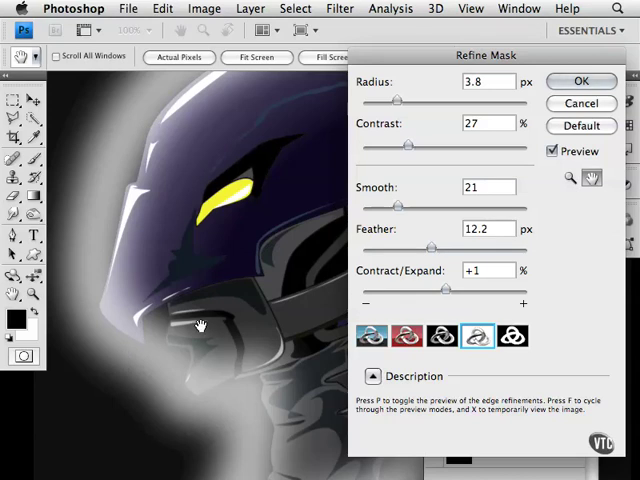
pyautogui.moveTo(592, 104)
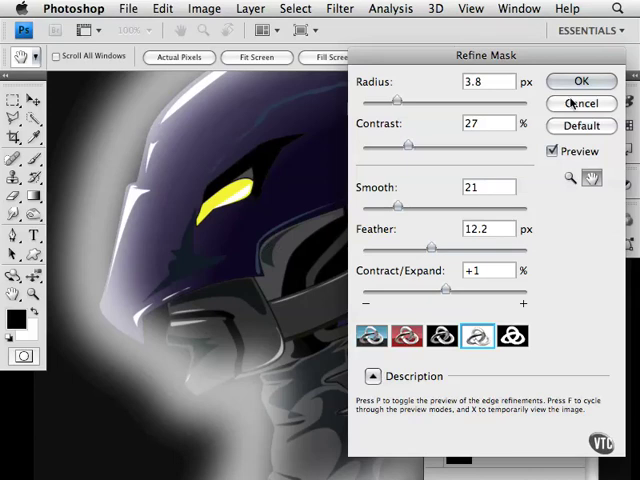
# Confirm Refine Mask so the edge settings are applied to Layer 0's mask.
pyautogui.click(580, 82)
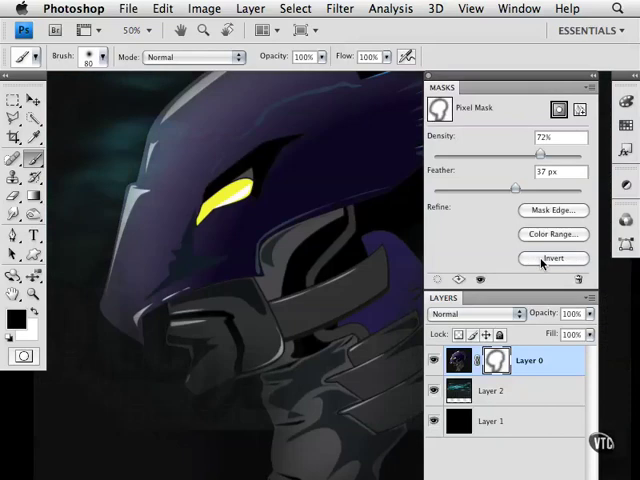
pyautogui.moveTo(552, 258)
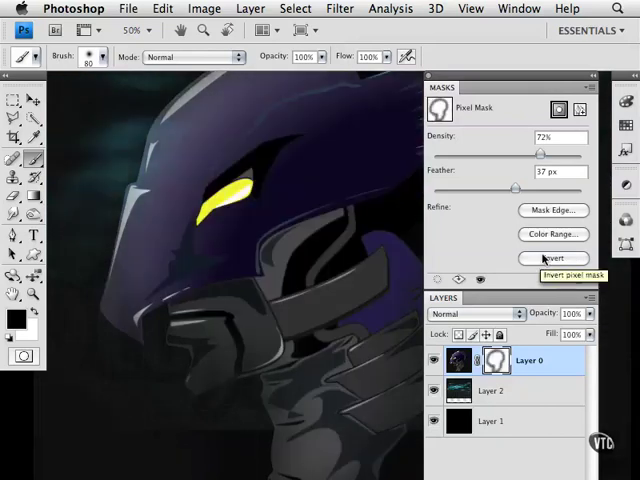
# Rebuild Layer 0's mask with Color Range from the sampled yellow eye at fuzziness 100.
pyautogui.click(552, 234)
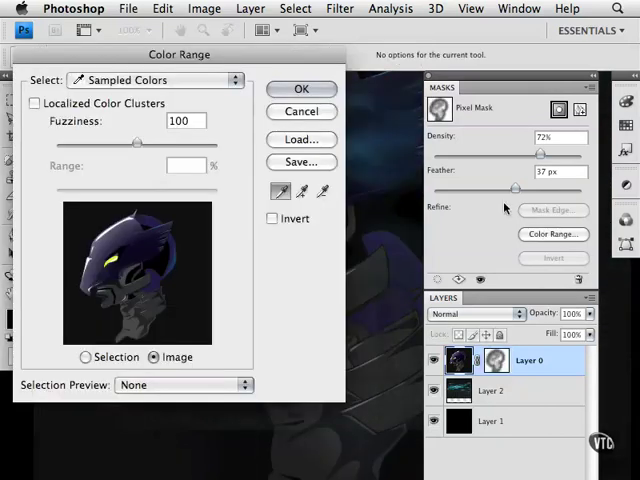
pyautogui.moveTo(364, 424)
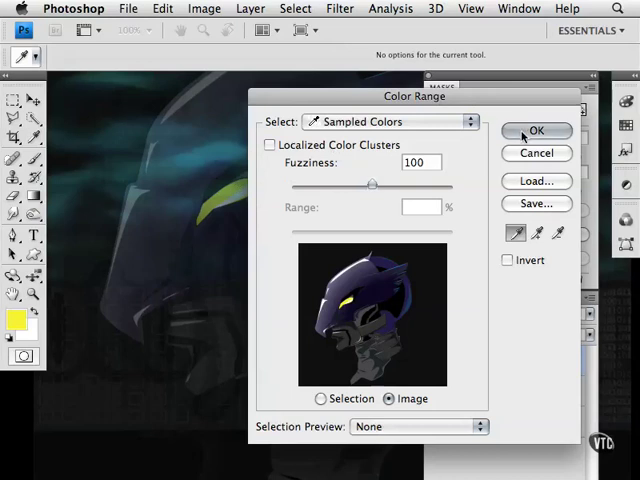
pyautogui.click(536, 130)
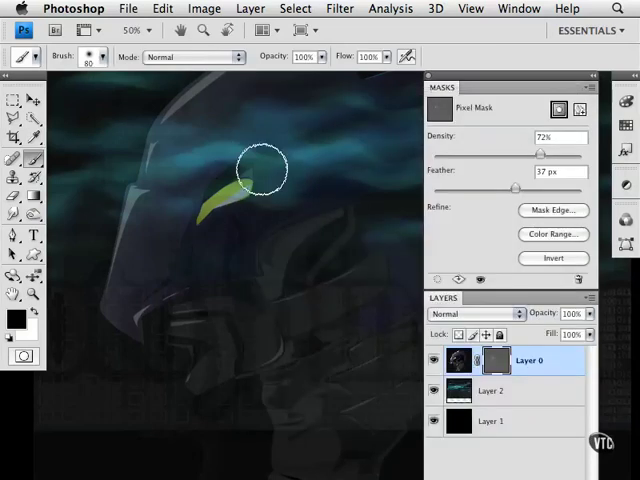
# Float the Layers panel and bring up its Panel Options for thumbnail size.
pyautogui.moveTo(264, 168); pyautogui.dragTo(250, 204)
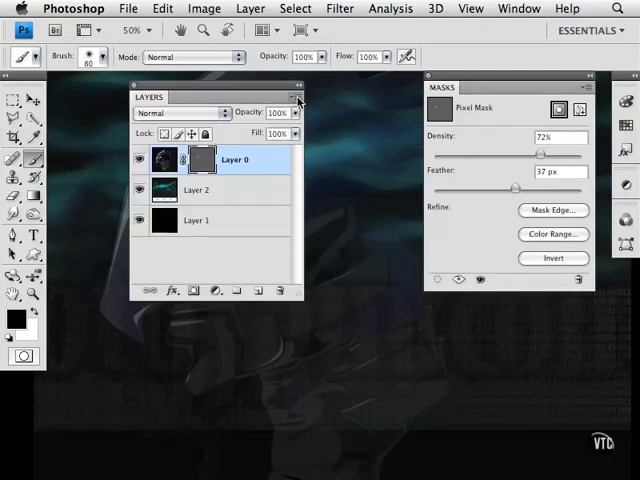
pyautogui.click(296, 98)
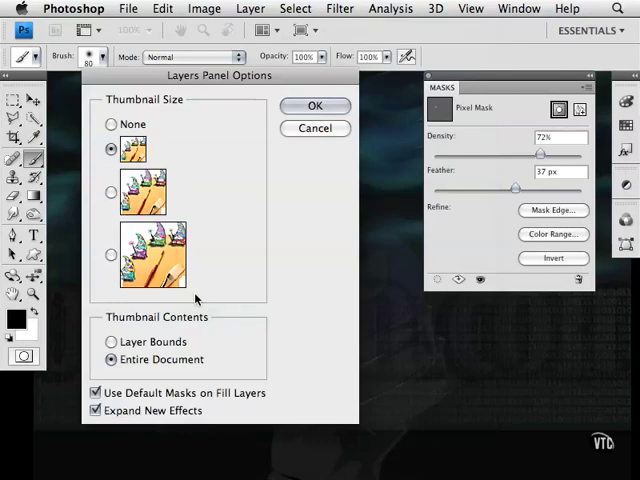